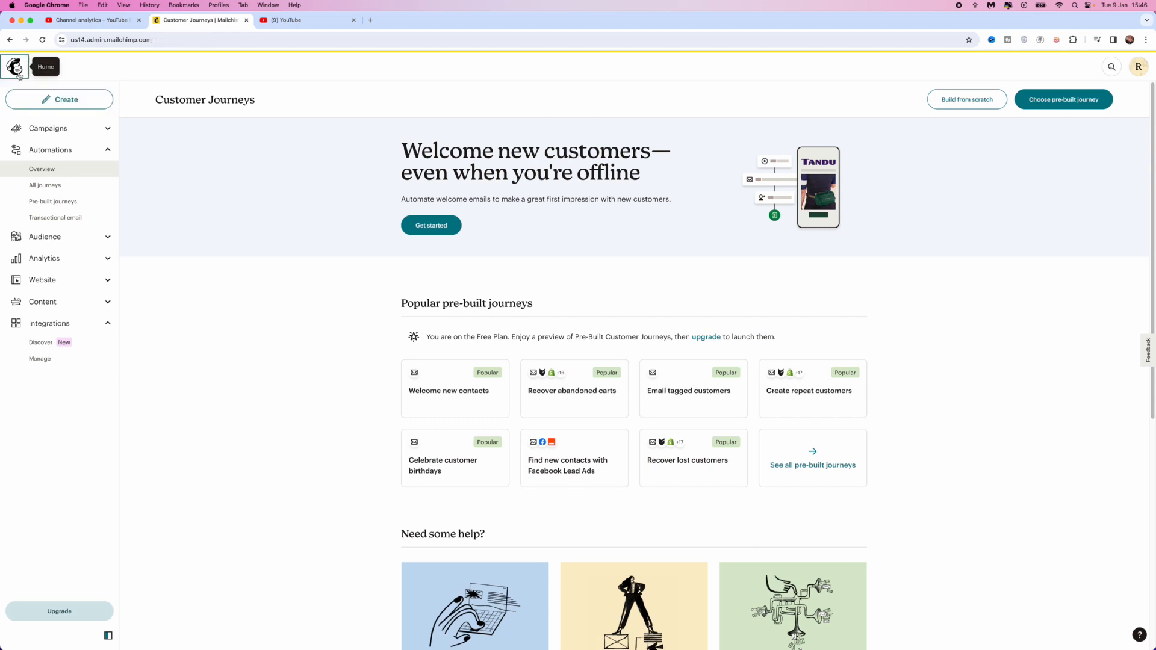
- From the account home, start a new customer journey built from scratch
click(14, 66)
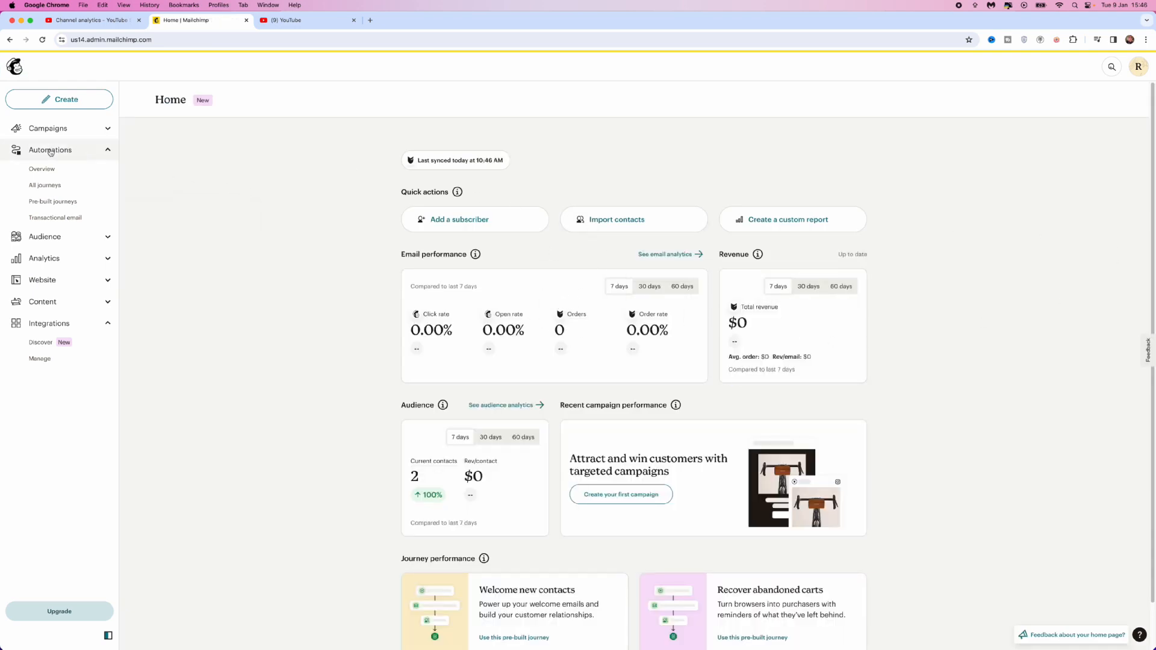
mouse_move(45, 185)
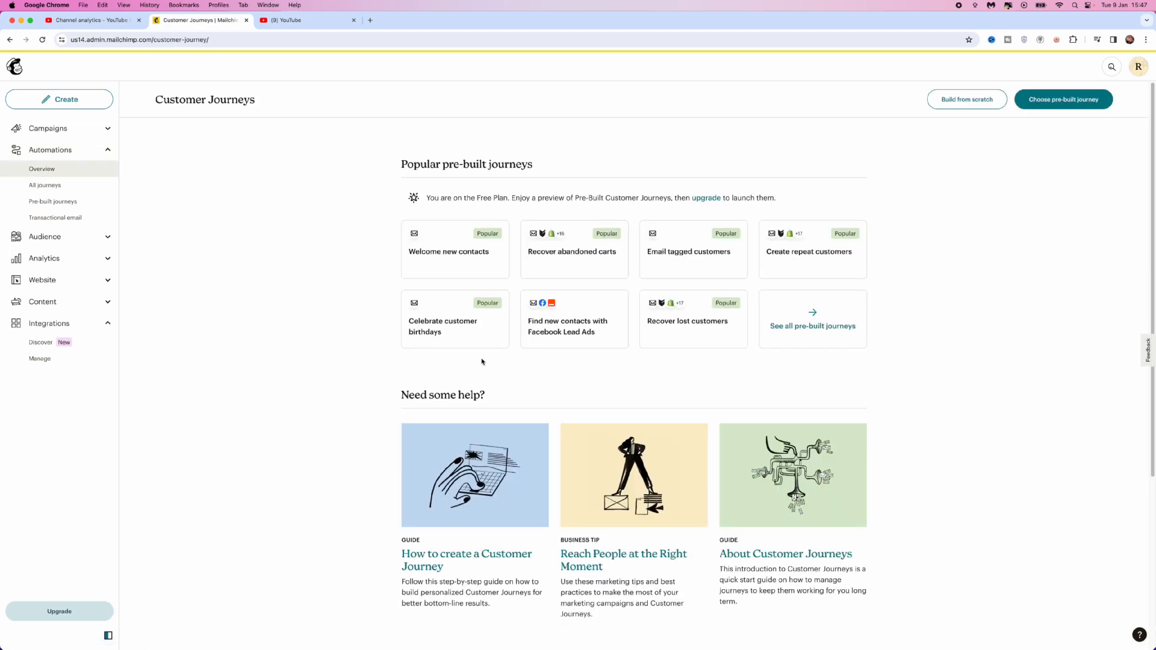
click(1062, 99)
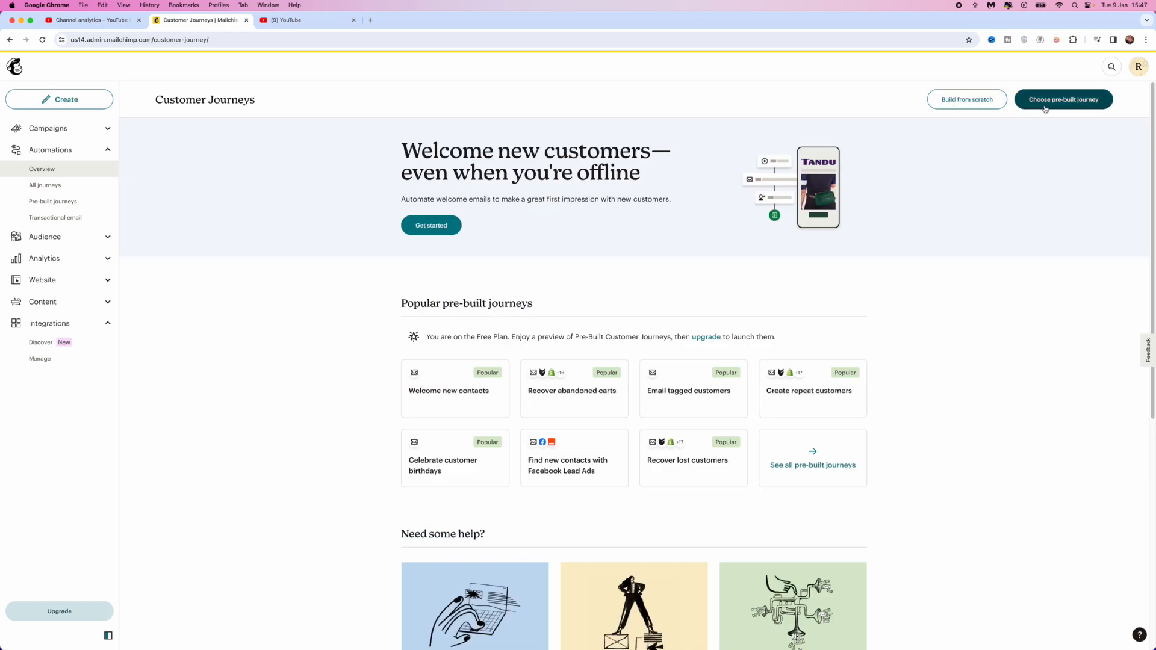
mouse_move(1070, 113)
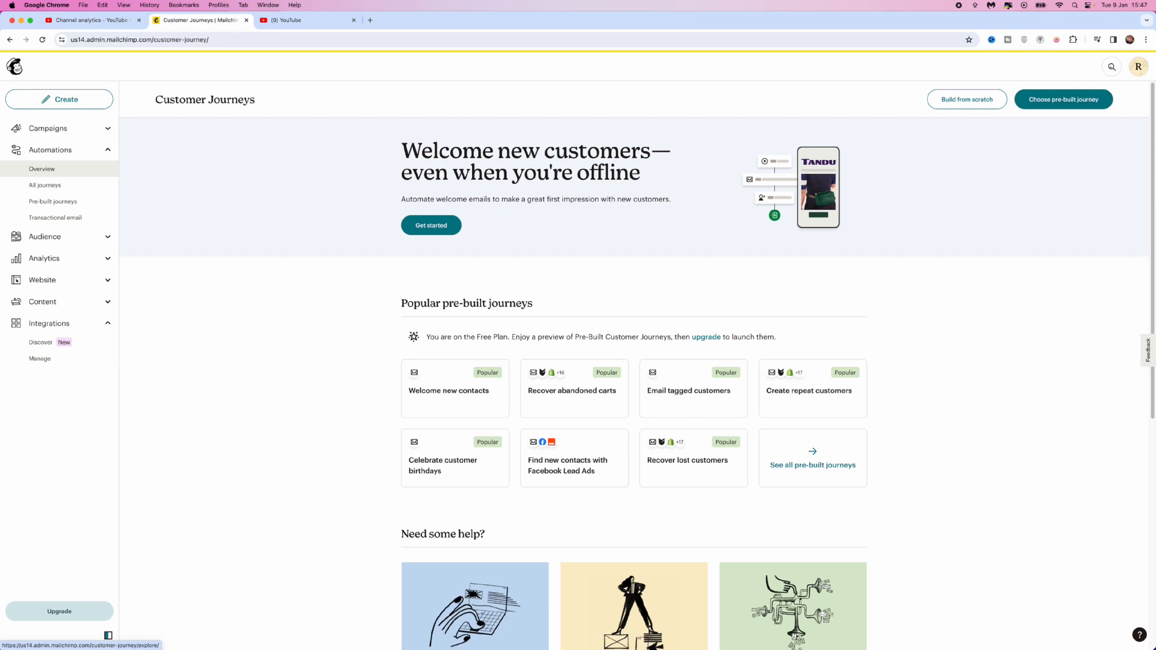
mouse_move(951, 100)
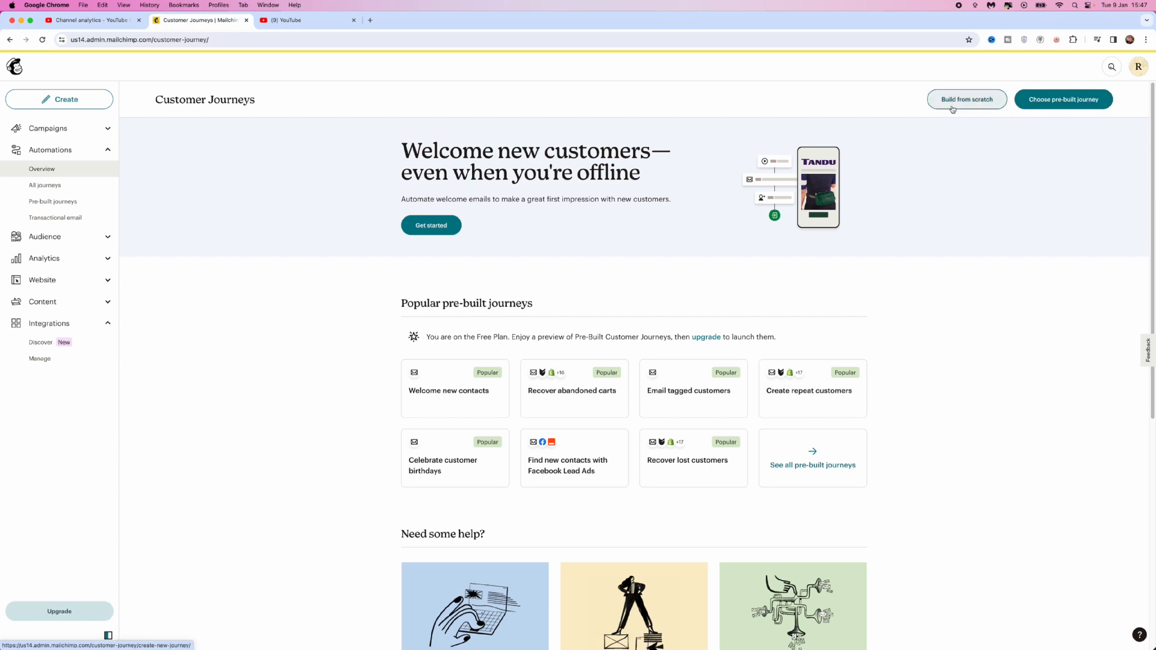
click(967, 100)
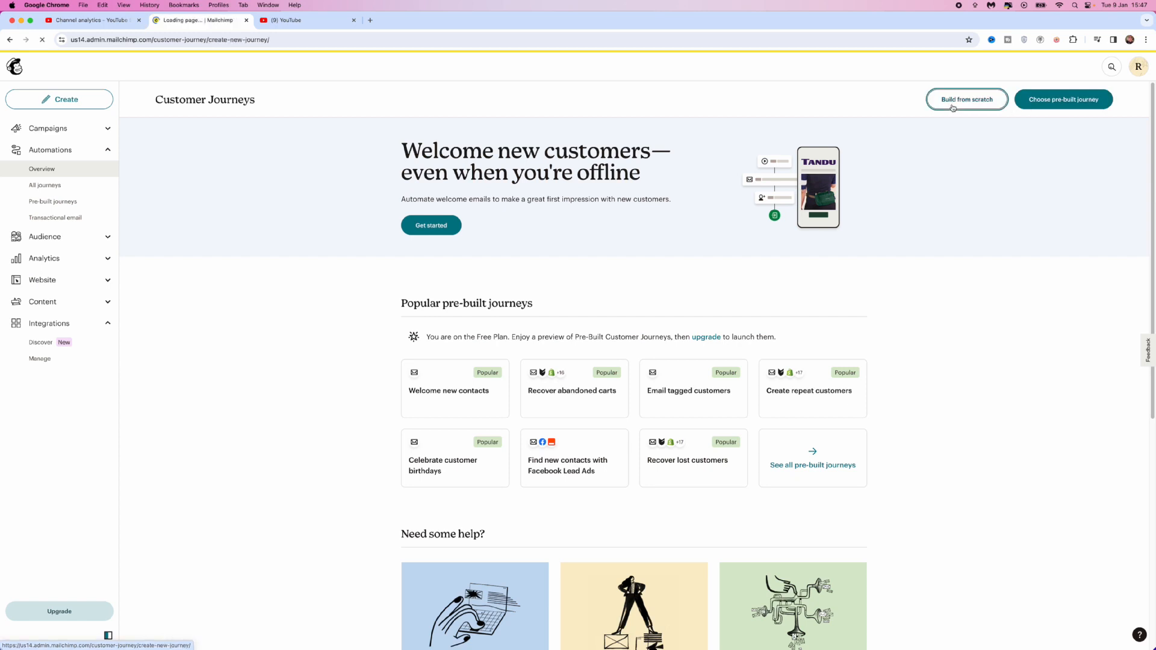
click(965, 99)
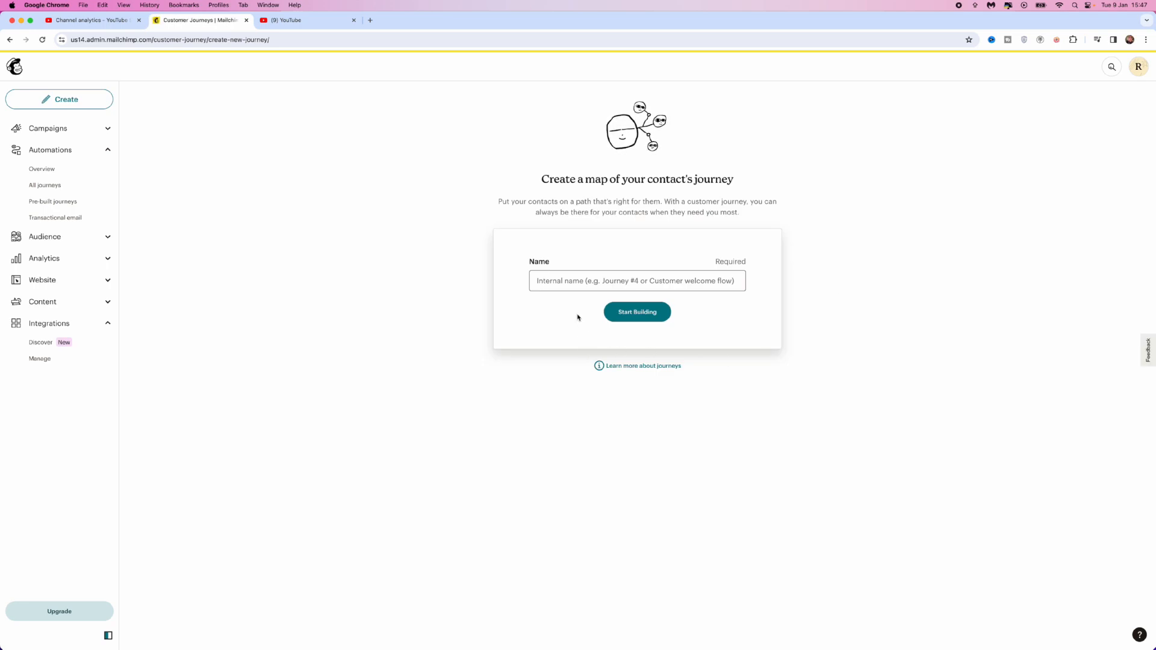
- Name the journey 'YOUTUBE TUTORIAL' and start building it
click(636, 280)
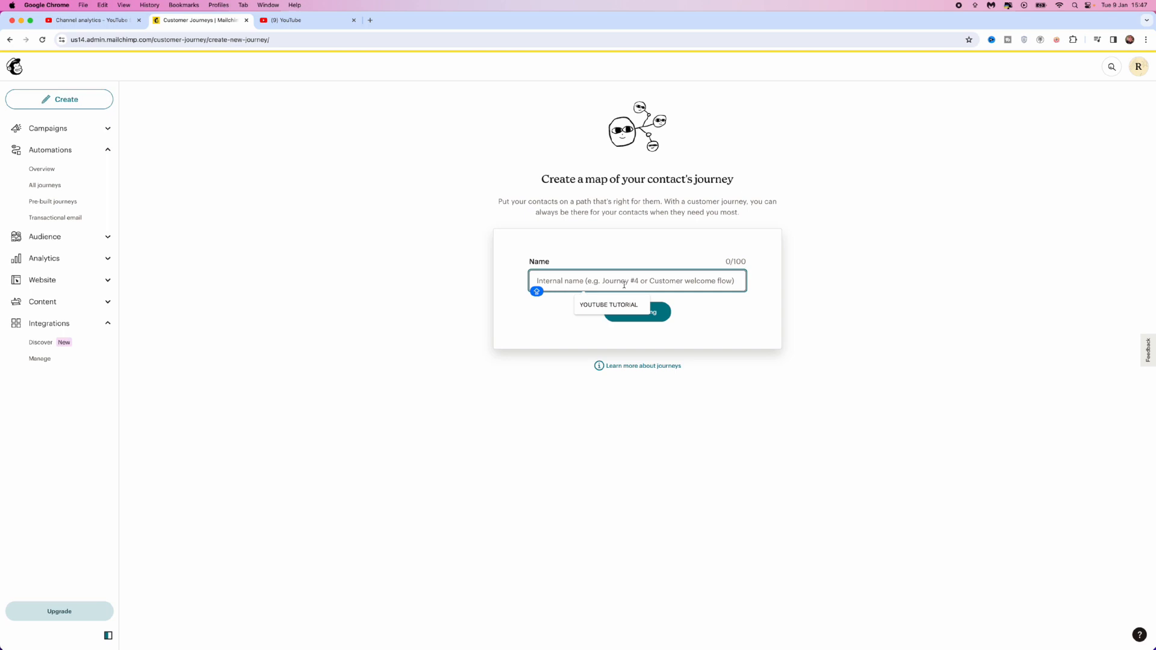
text(YOUTUBE TUTORIAL)
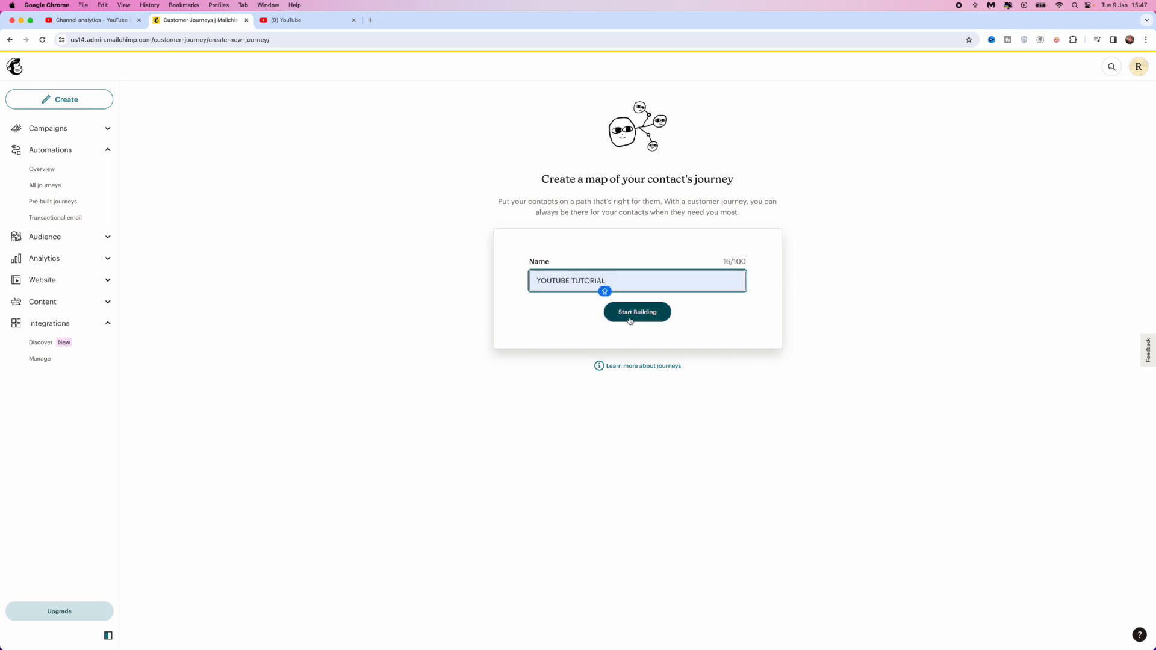
click(636, 311)
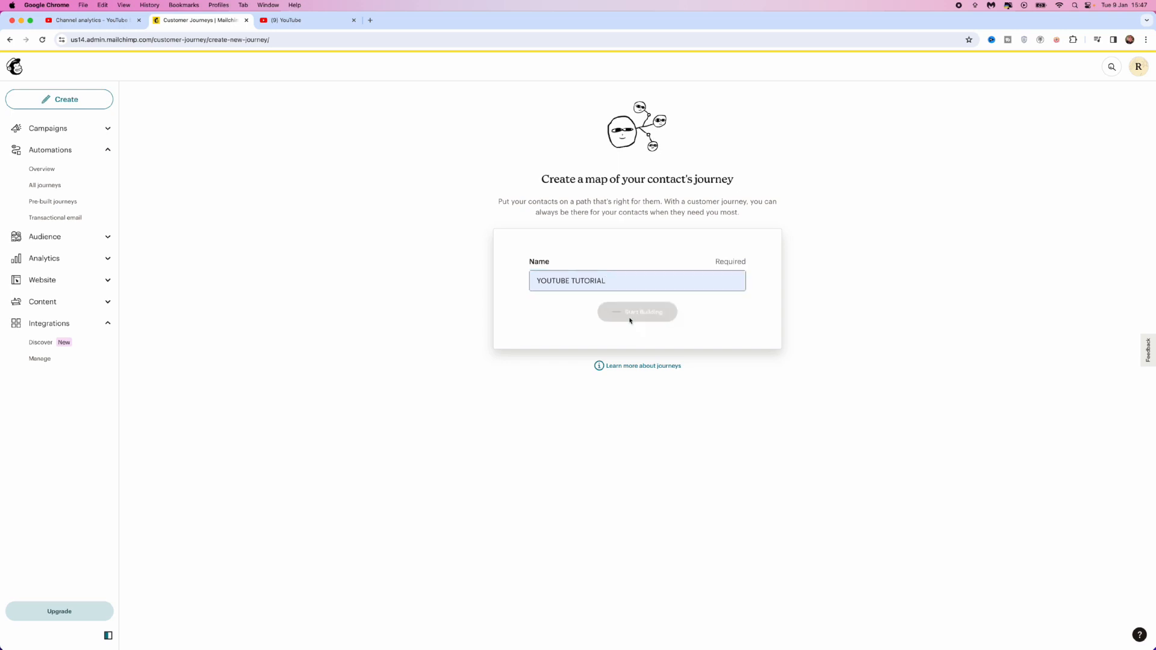
- Choose 'Signs up for Email' from the Popular starting points as the journey trigger
click(635, 312)
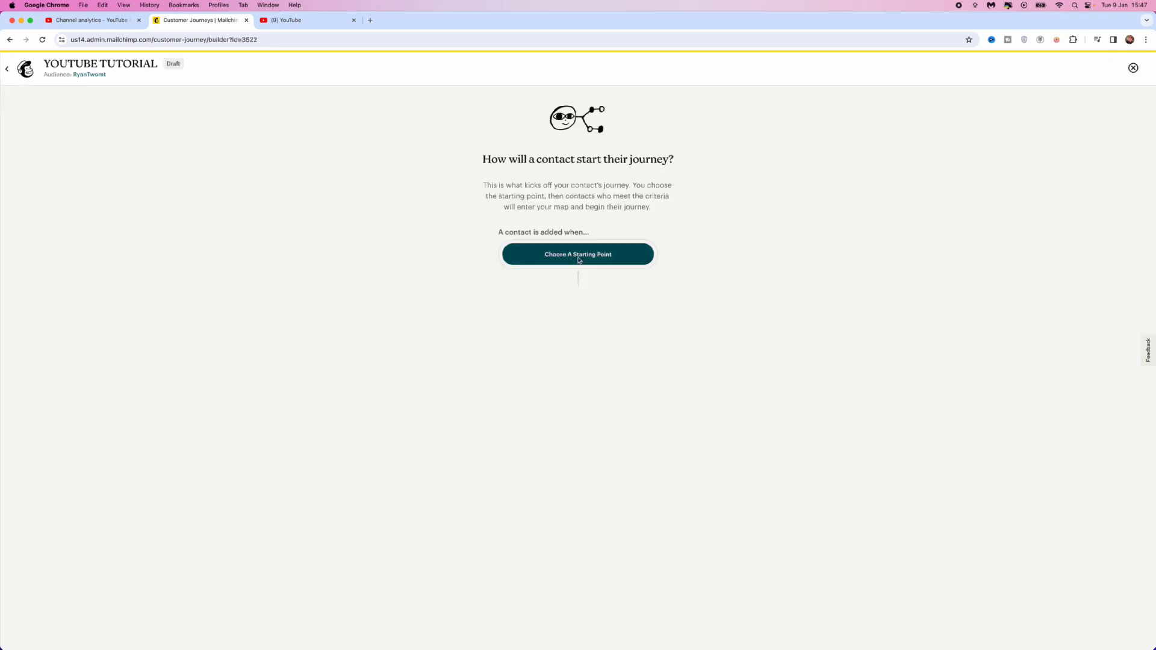
click(577, 254)
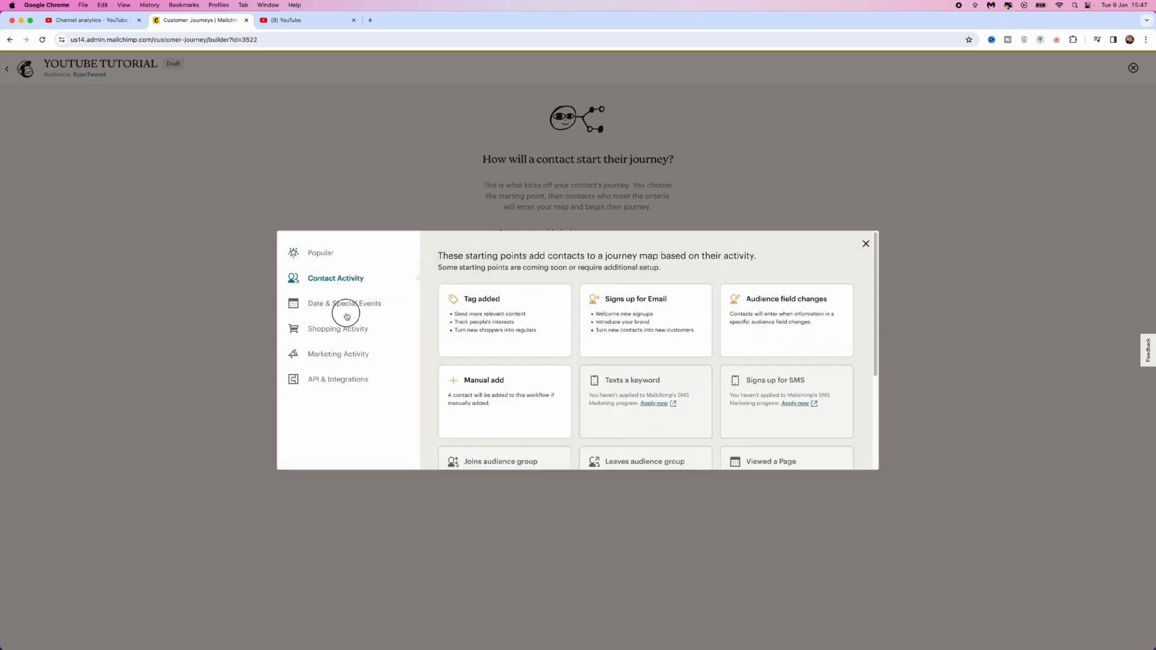
click(338, 354)
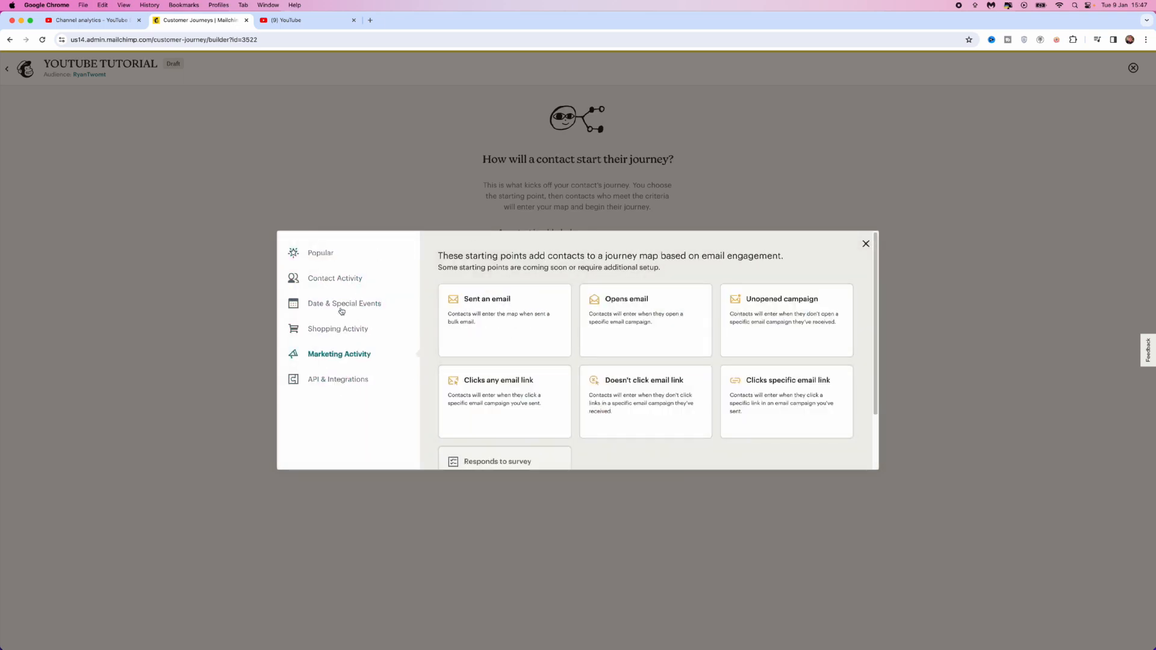
click(320, 253)
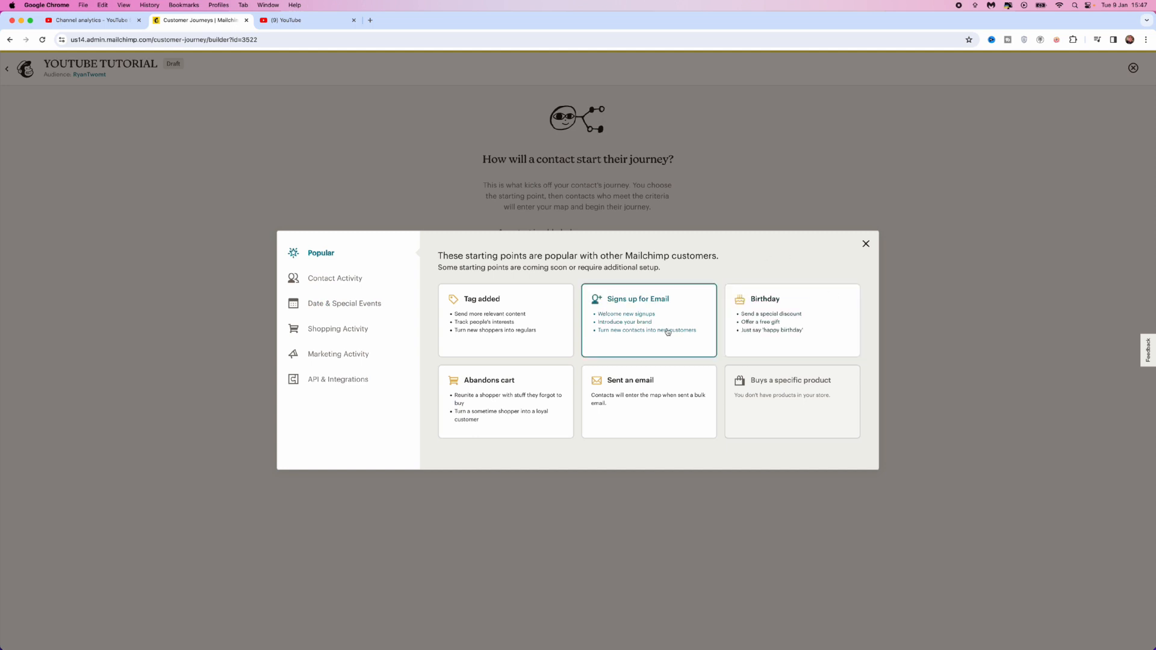
click(648, 320)
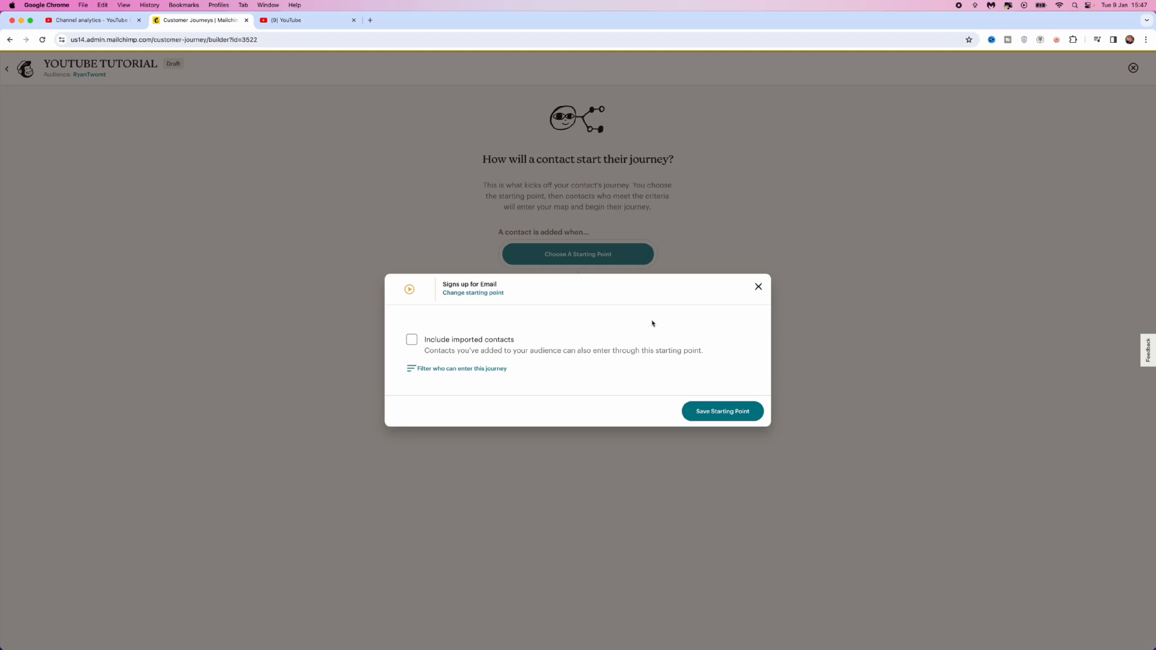
mouse_move(651, 324)
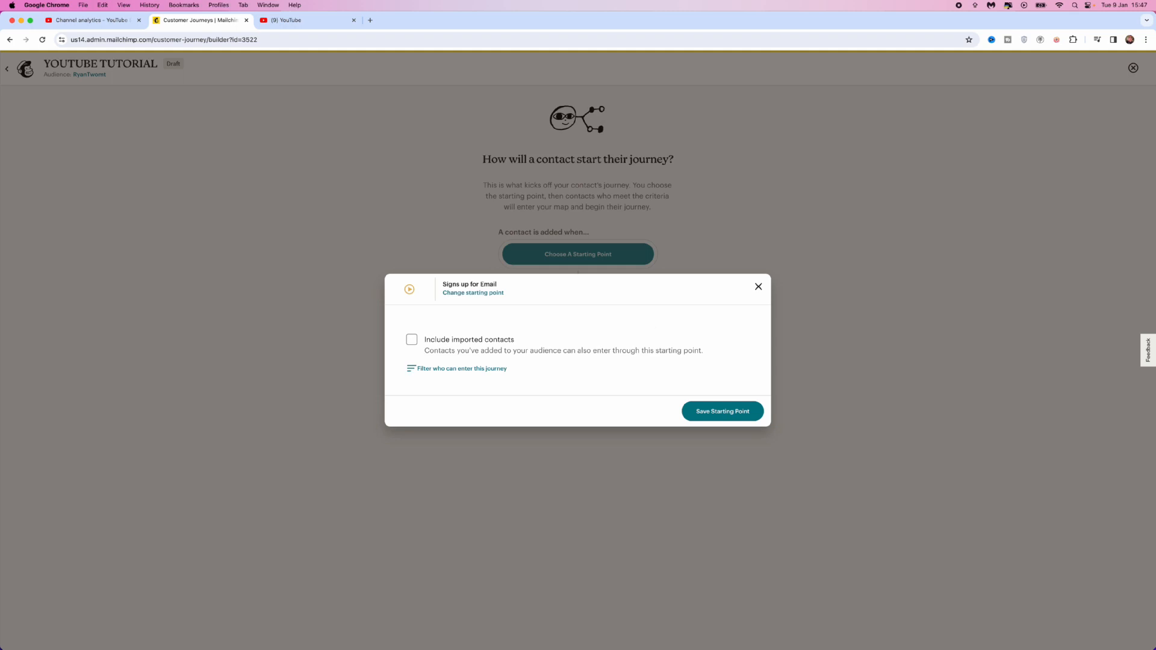
mouse_move(455, 369)
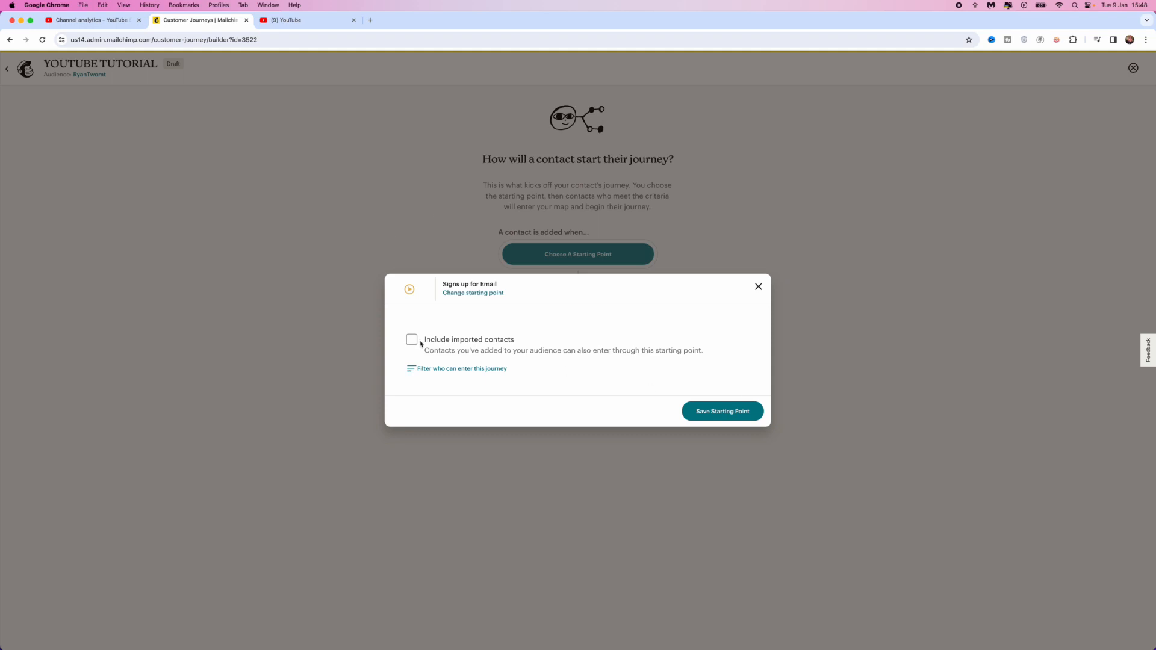
- Include imported contacts in the trigger and save the starting point
click(411, 339)
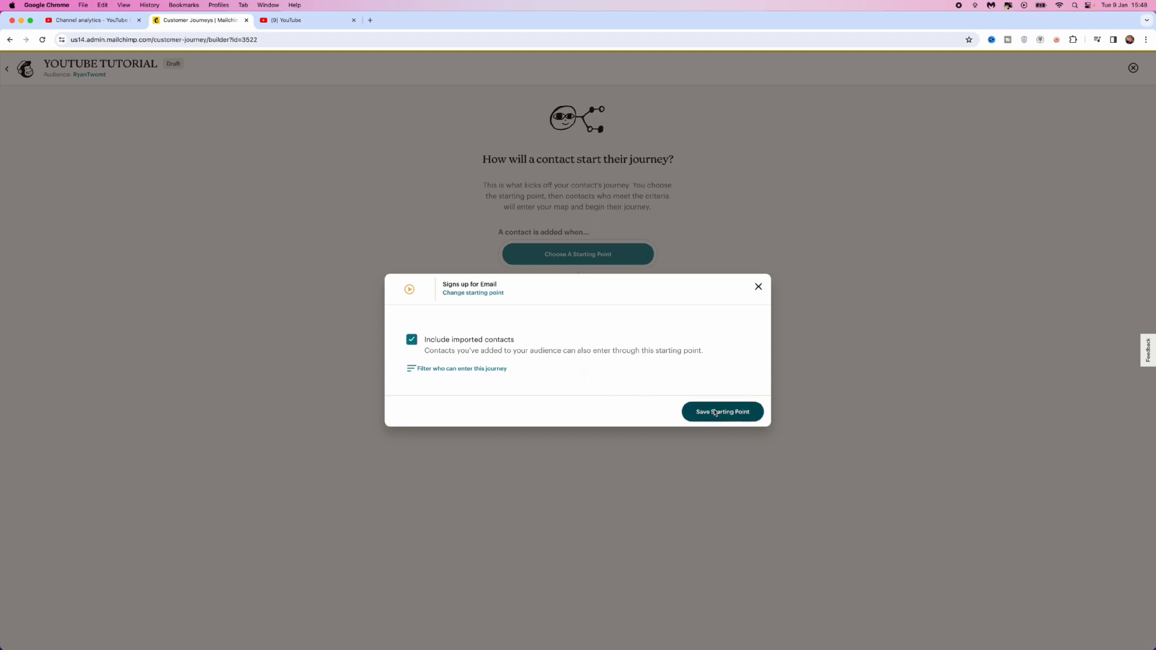
click(721, 412)
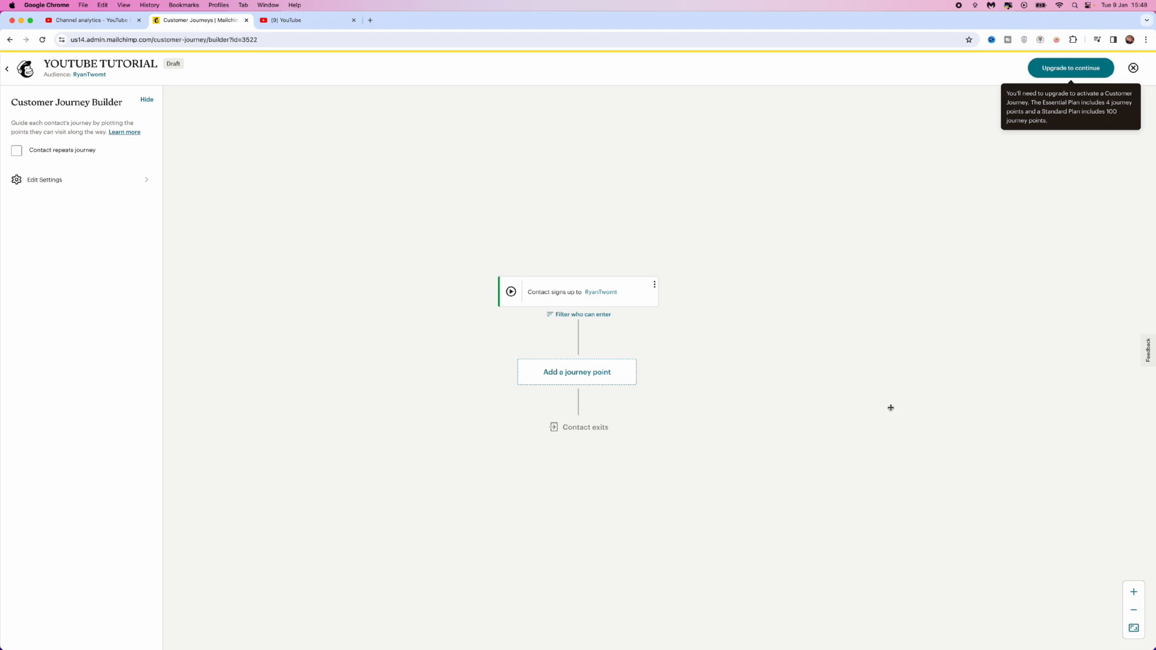
mouse_move(622, 375)
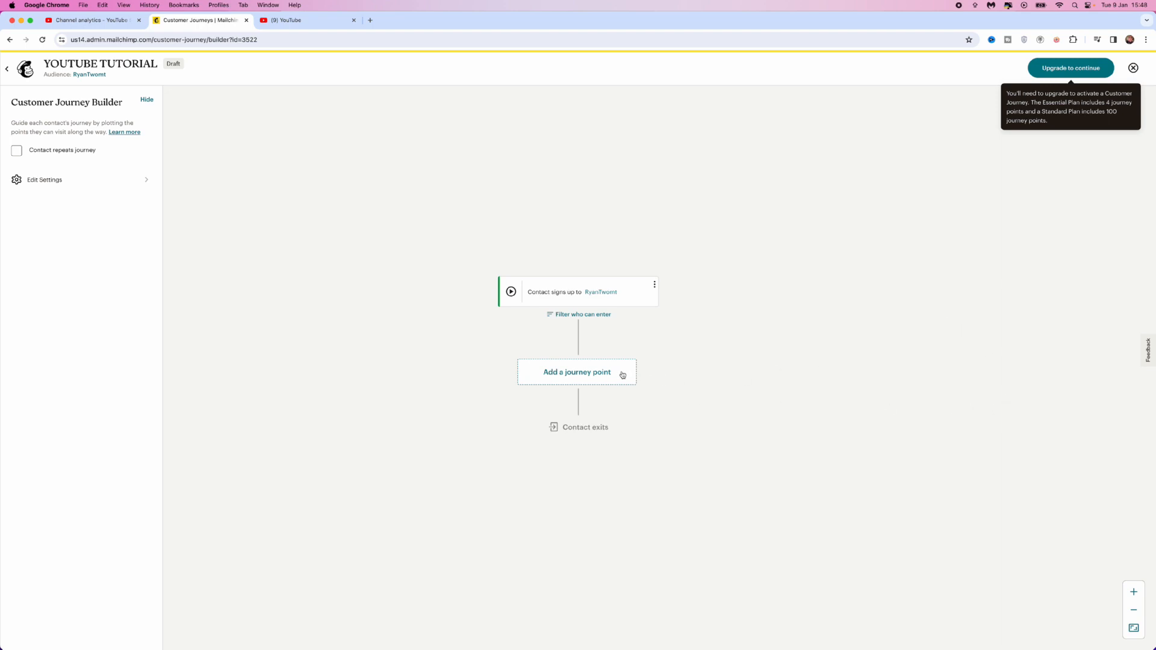
- Add a Send email journey point and keep its 'Email contacts' subject unchanged
click(576, 372)
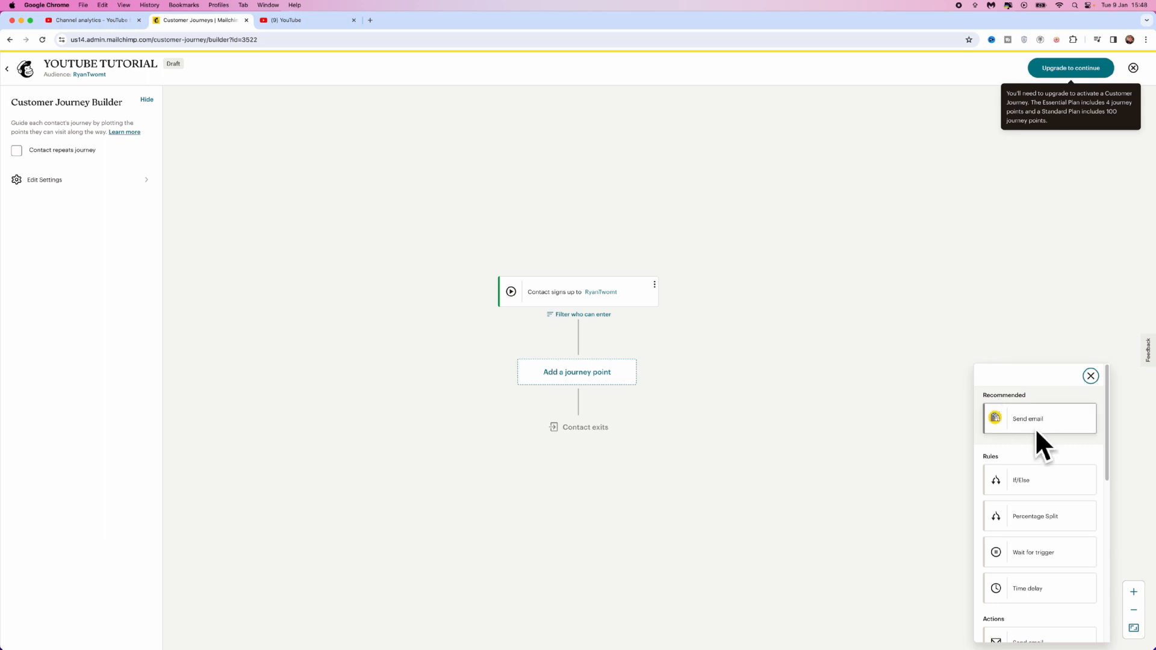
mouse_move(1044, 441)
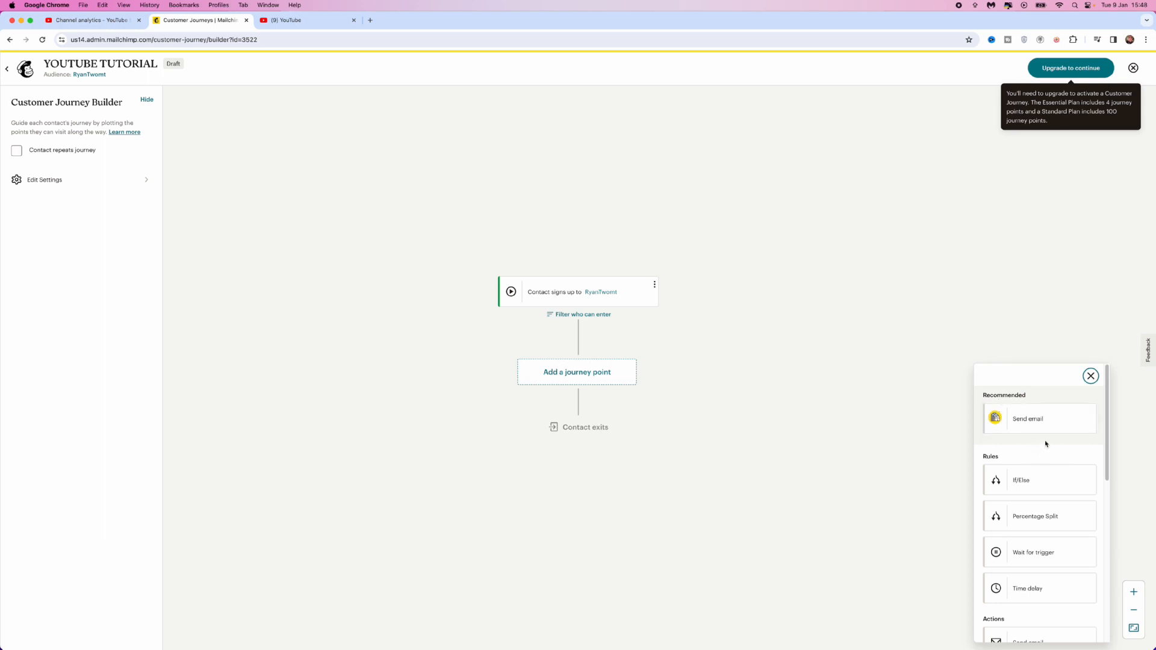
click(1027, 417)
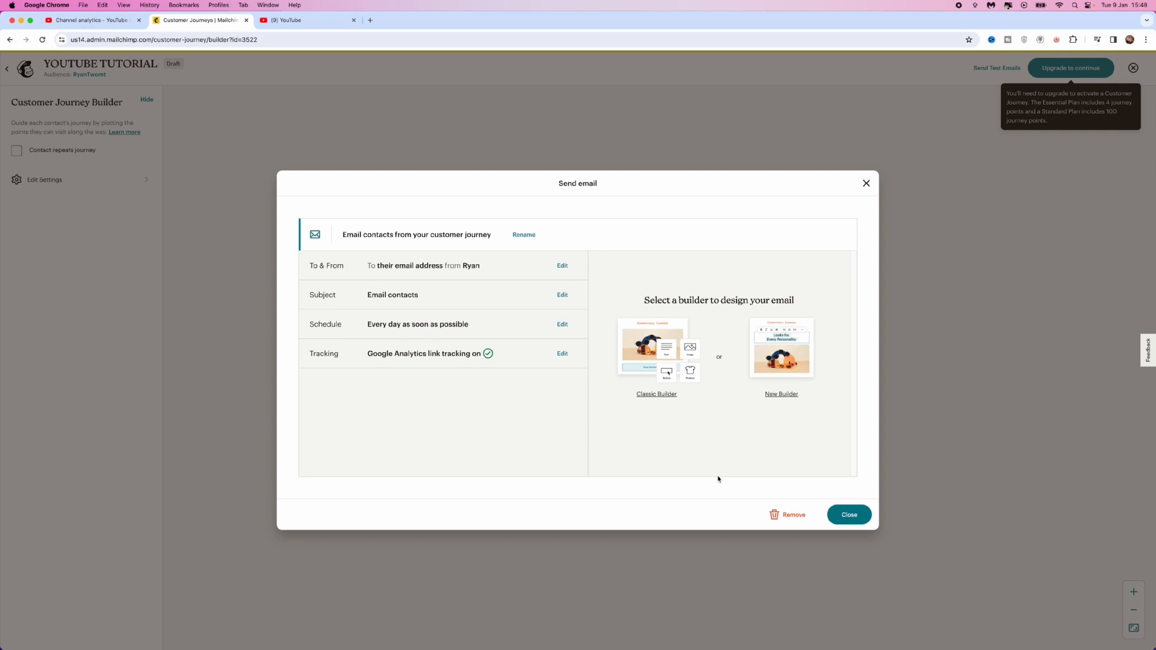
mouse_move(395, 317)
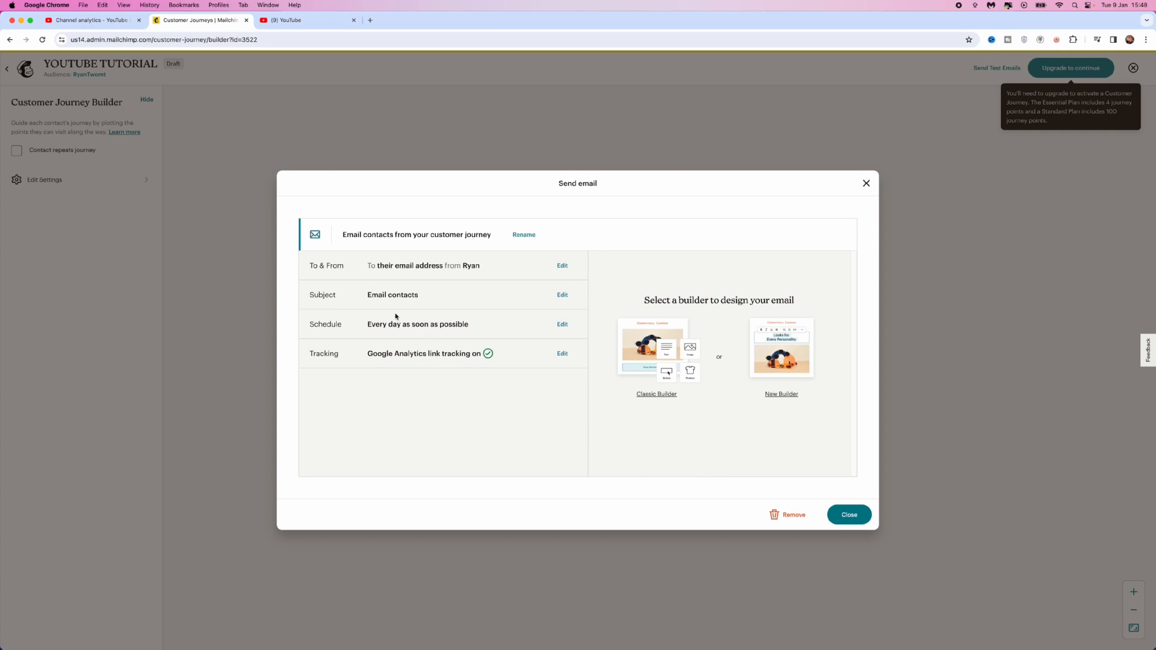
mouse_move(466, 265)
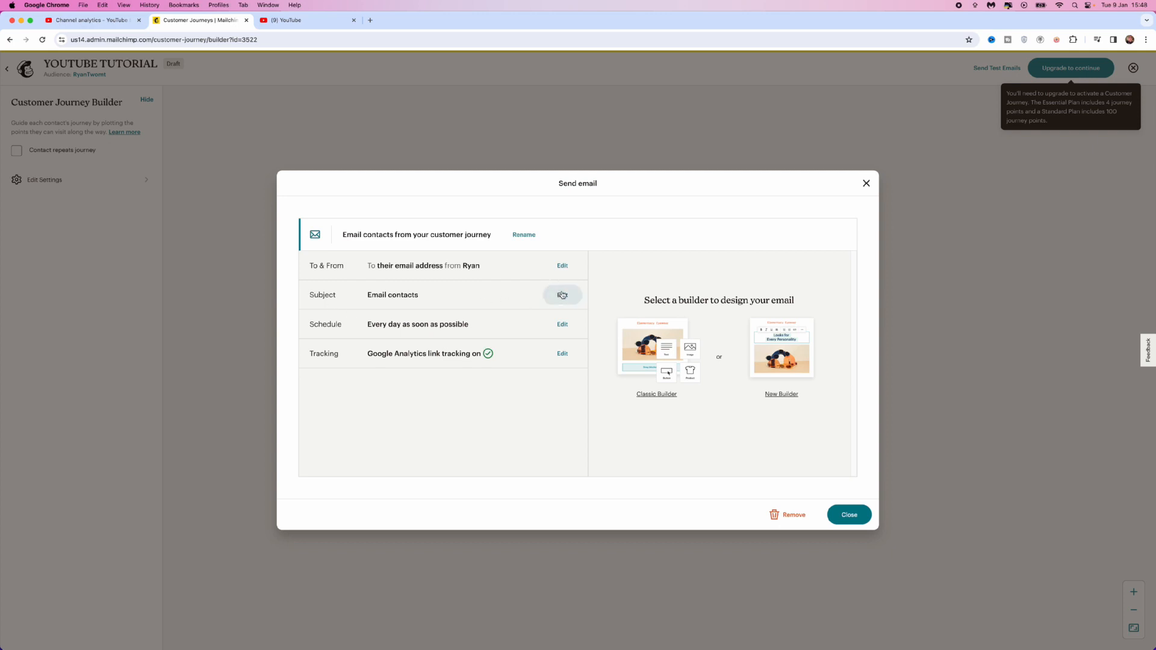
click(562, 295)
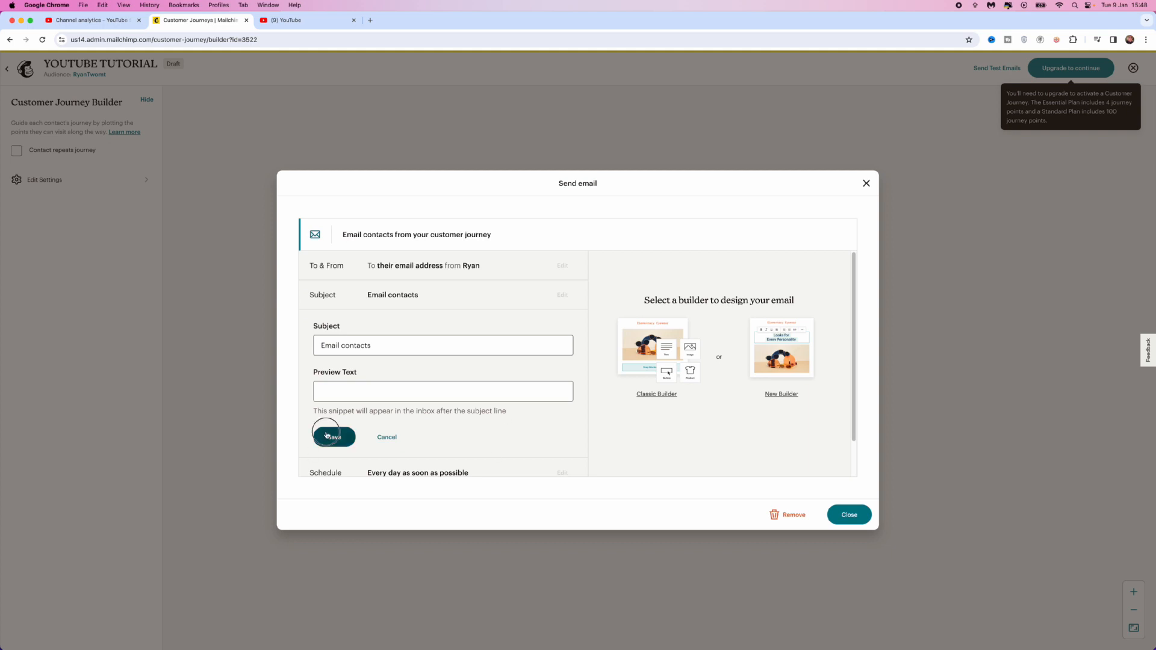
click(334, 436)
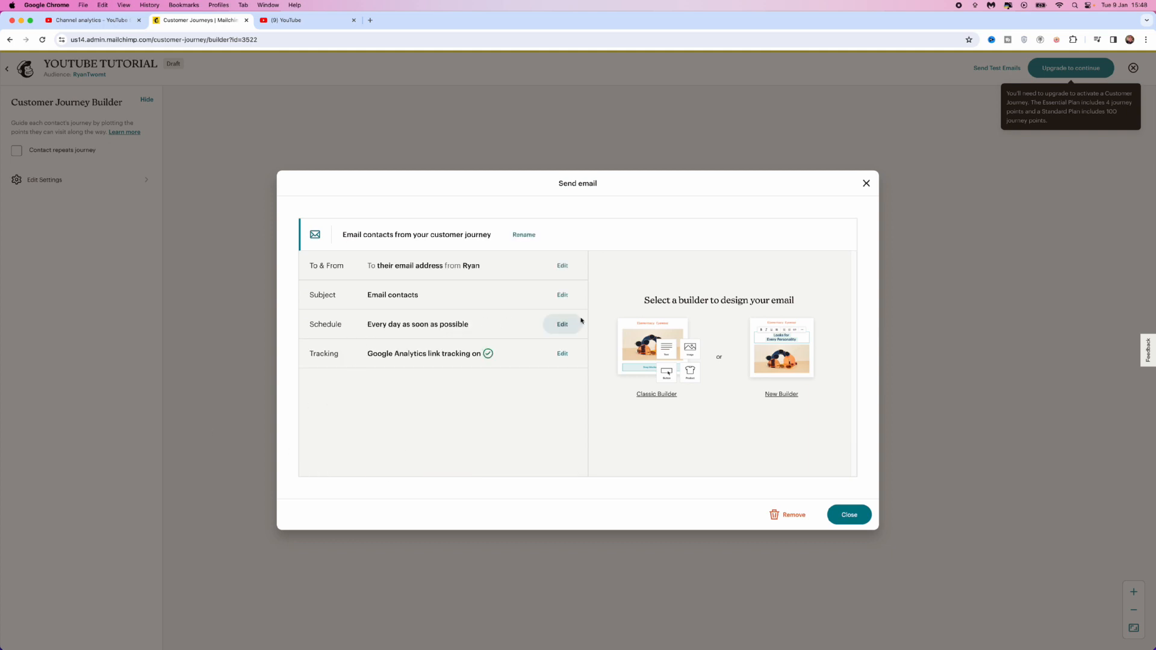
- Schedule the email to only send every day between 5:00 AM and 5:00 PM
click(563, 324)
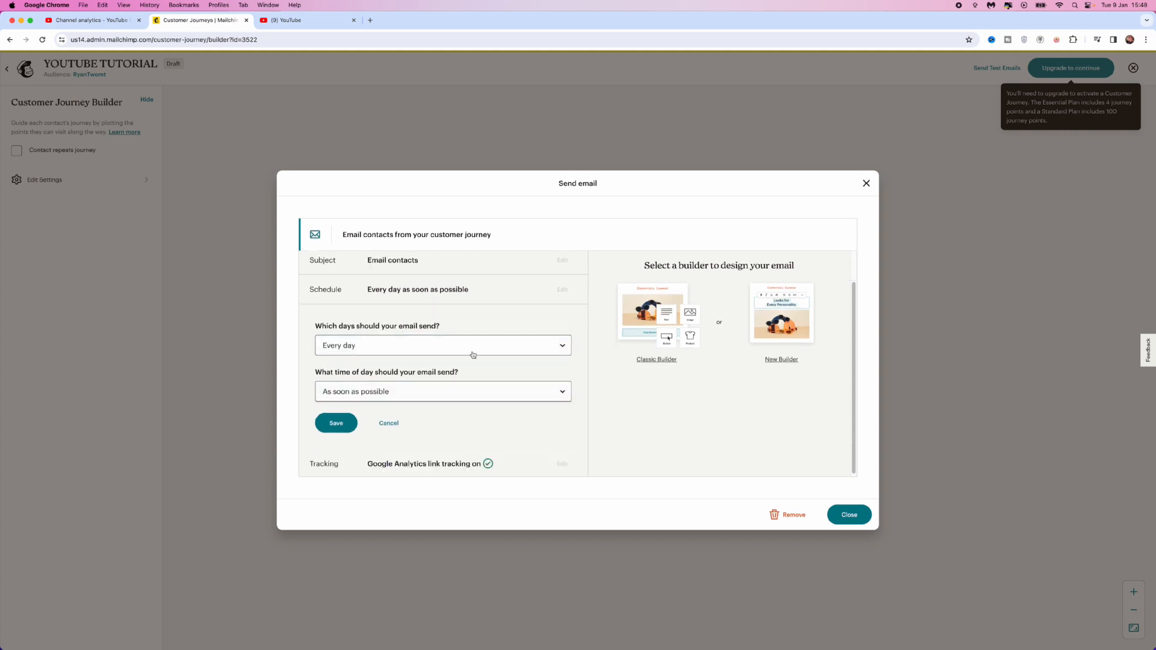
click(442, 346)
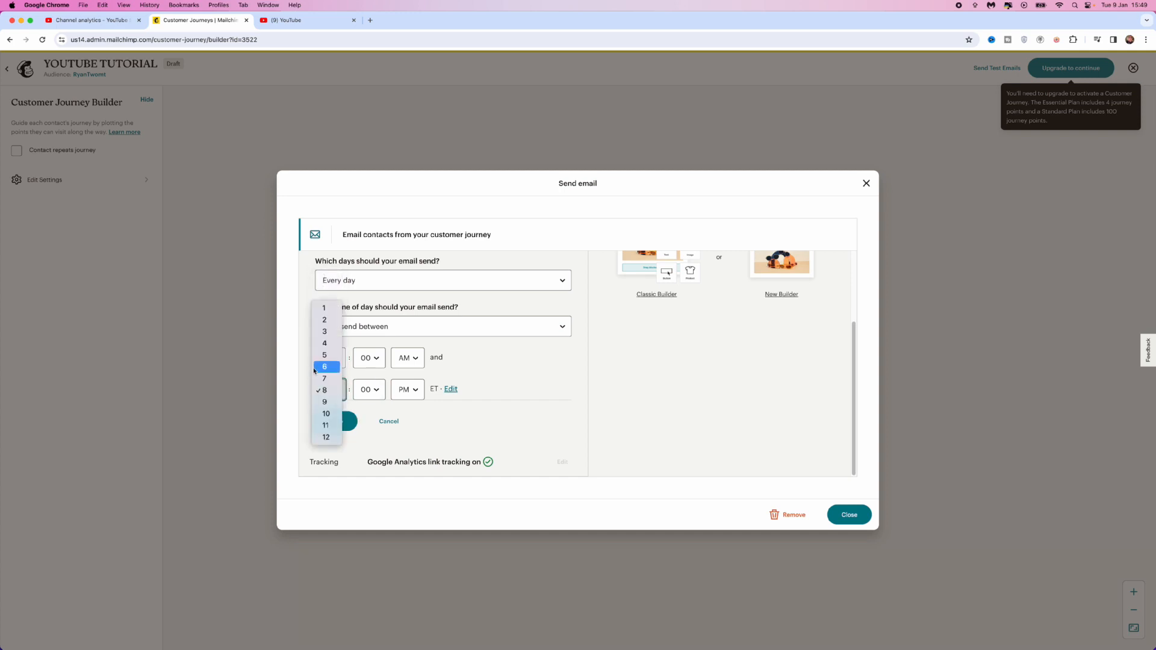
click(324, 354)
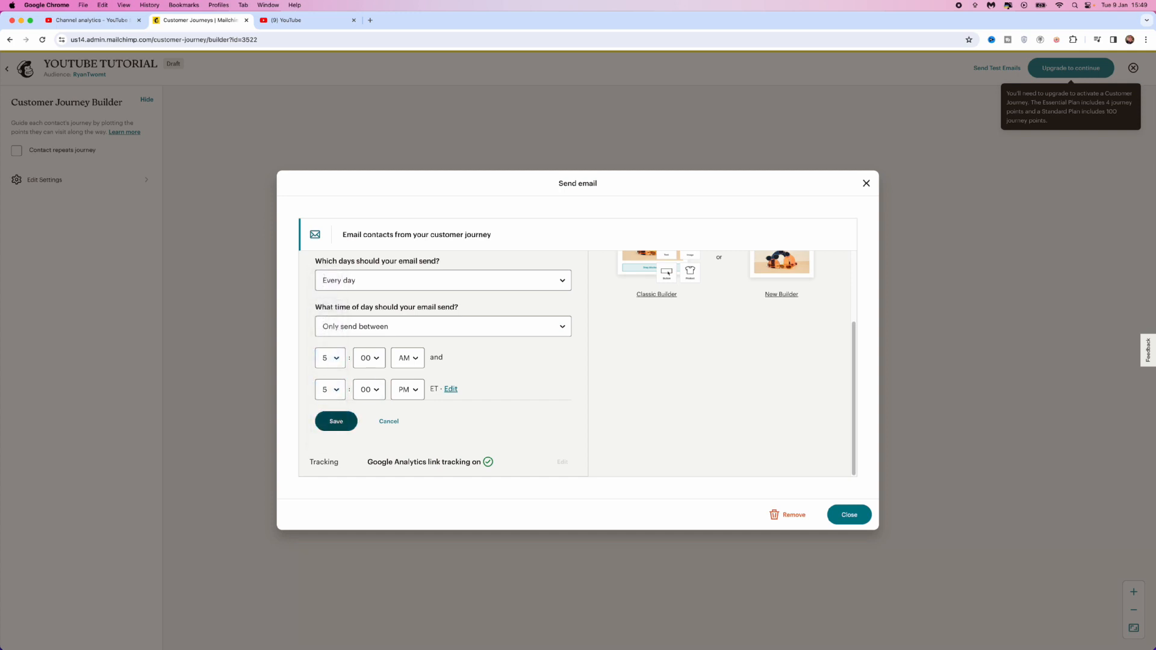
click(336, 421)
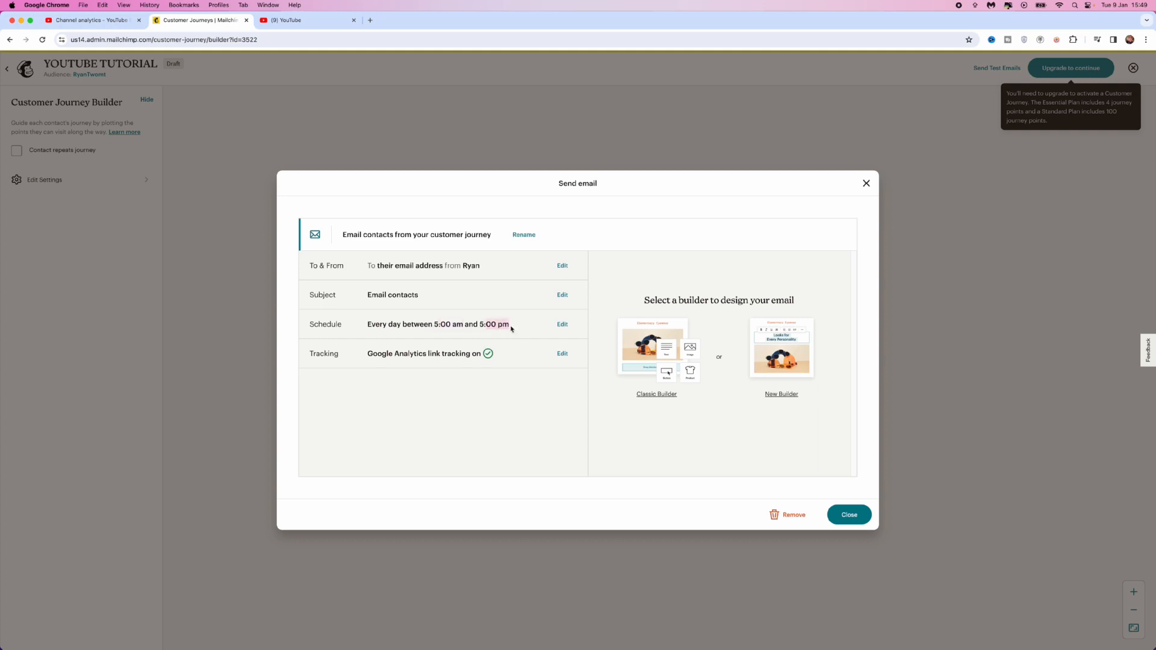
mouse_move(562, 352)
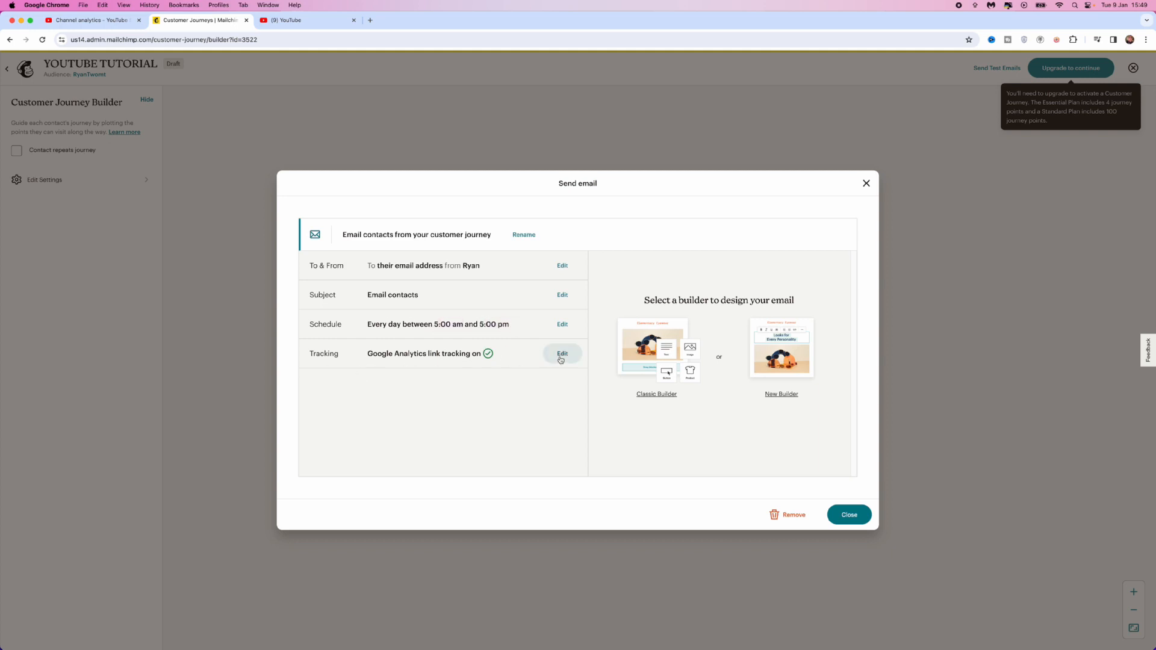
- Keep all Google Analytics UTM tracking parameters on and return to the journey map
click(562, 353)
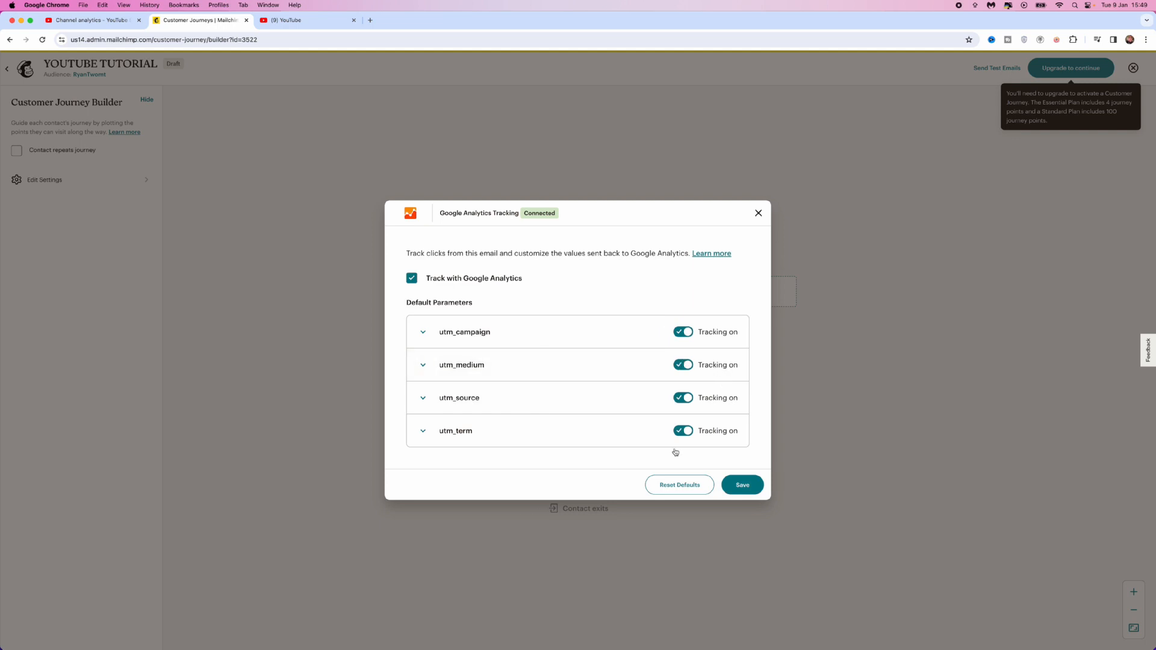
click(758, 213)
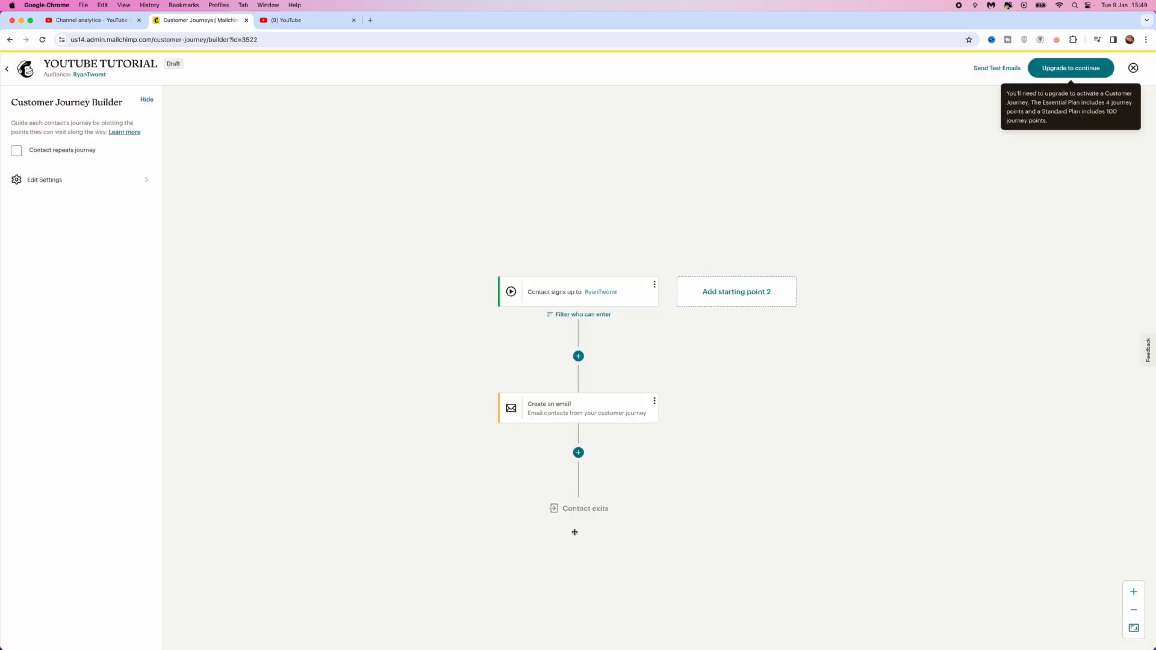
mouse_move(603, 523)
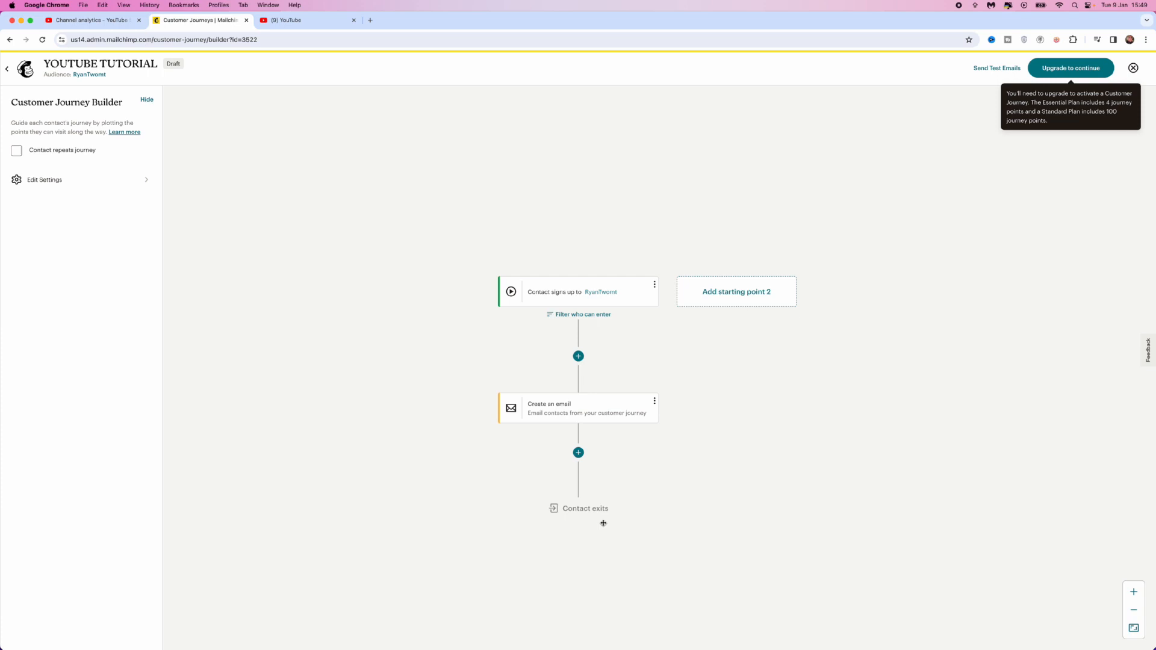
mouse_move(376, 273)
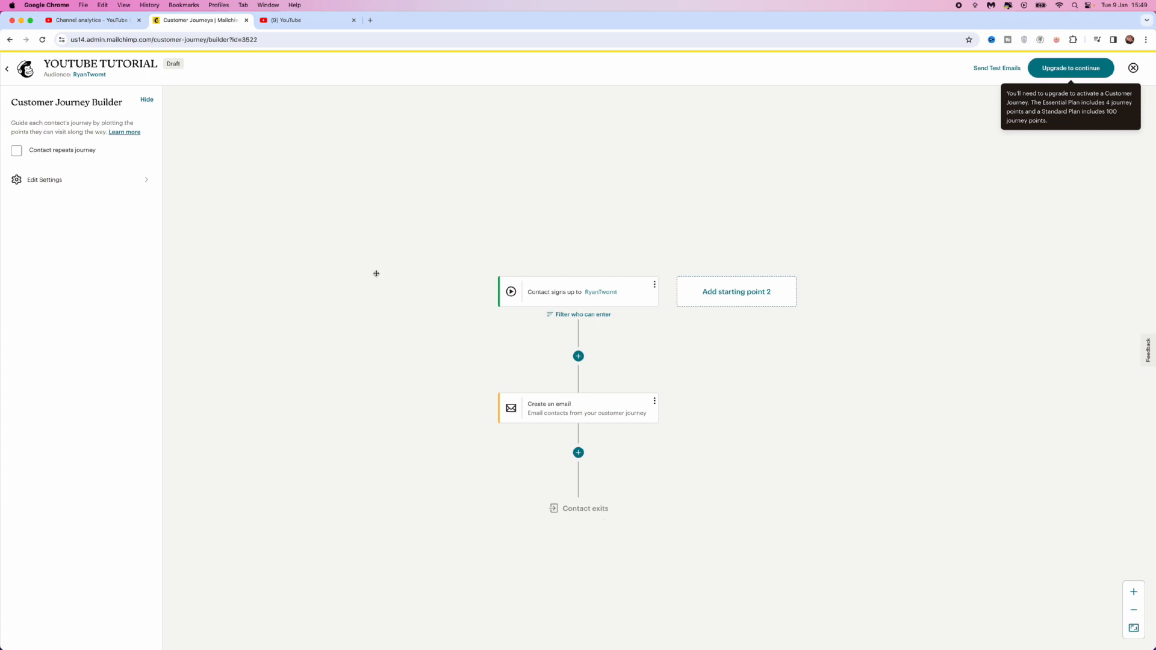
mouse_move(495, 406)
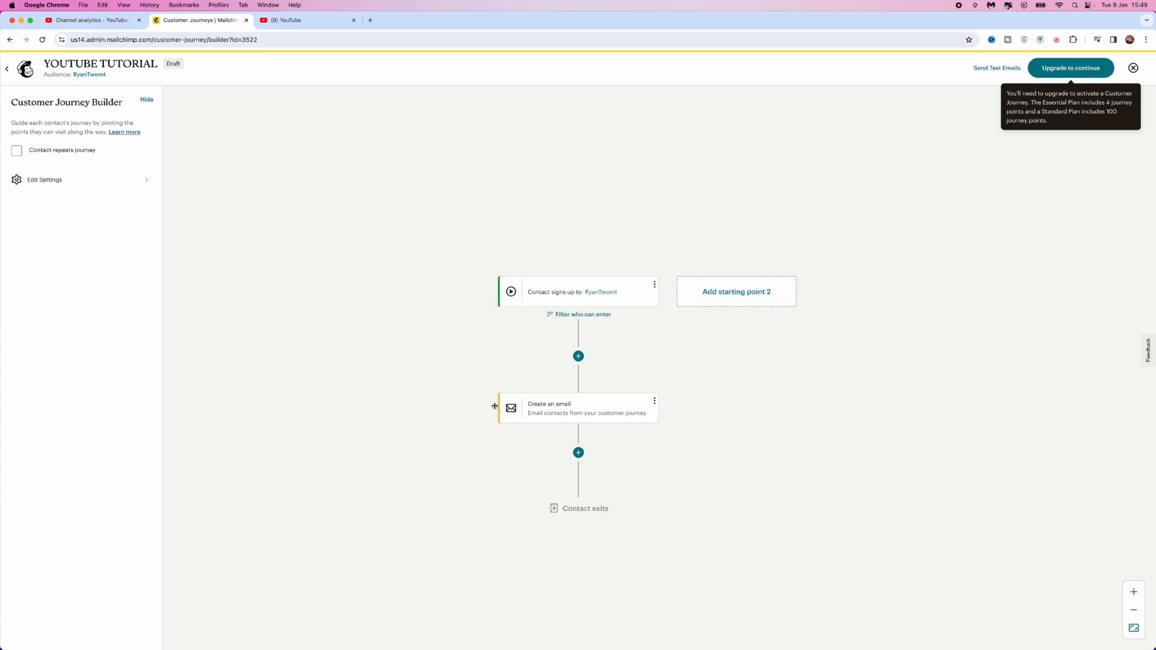
mouse_move(328, 495)
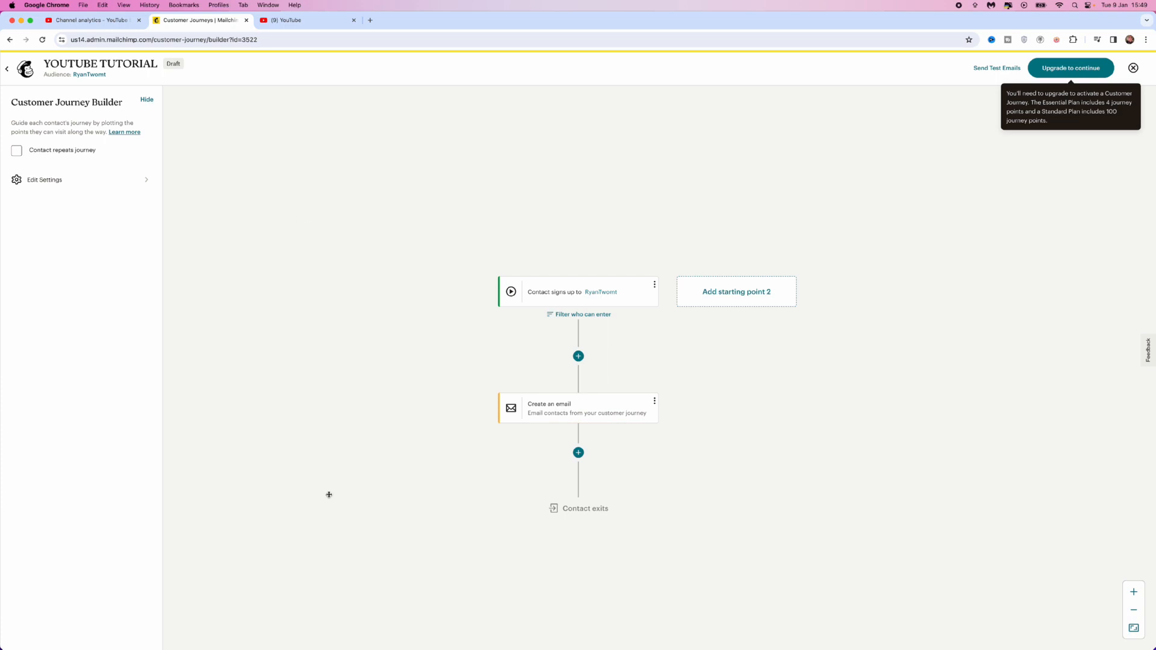